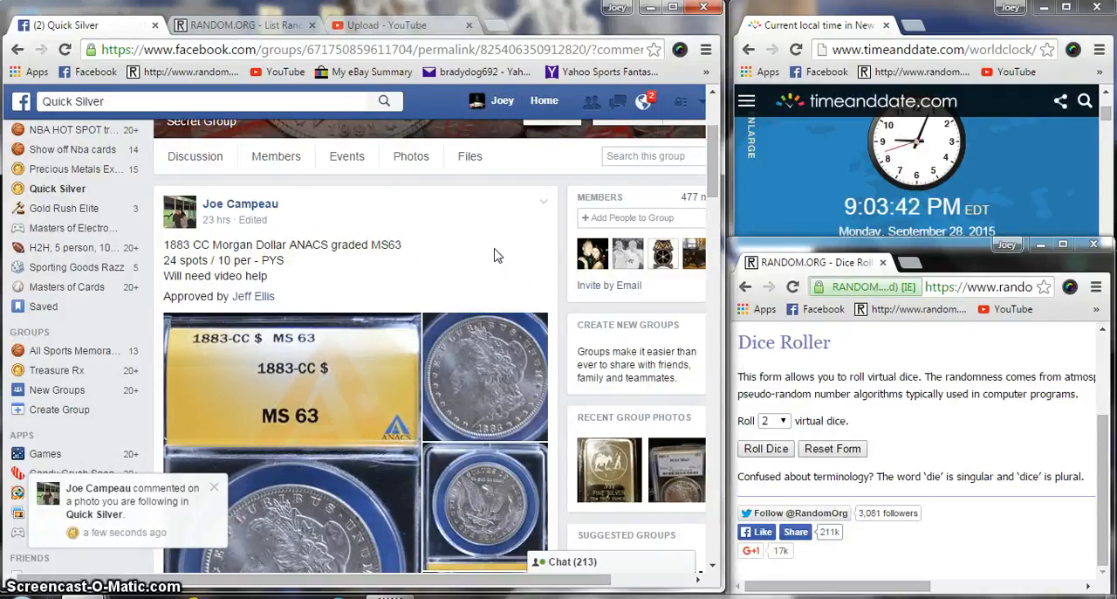
- Select and copy the numbered 24-spot participant list from the Quick Silver coin post
scroll("down", 3)
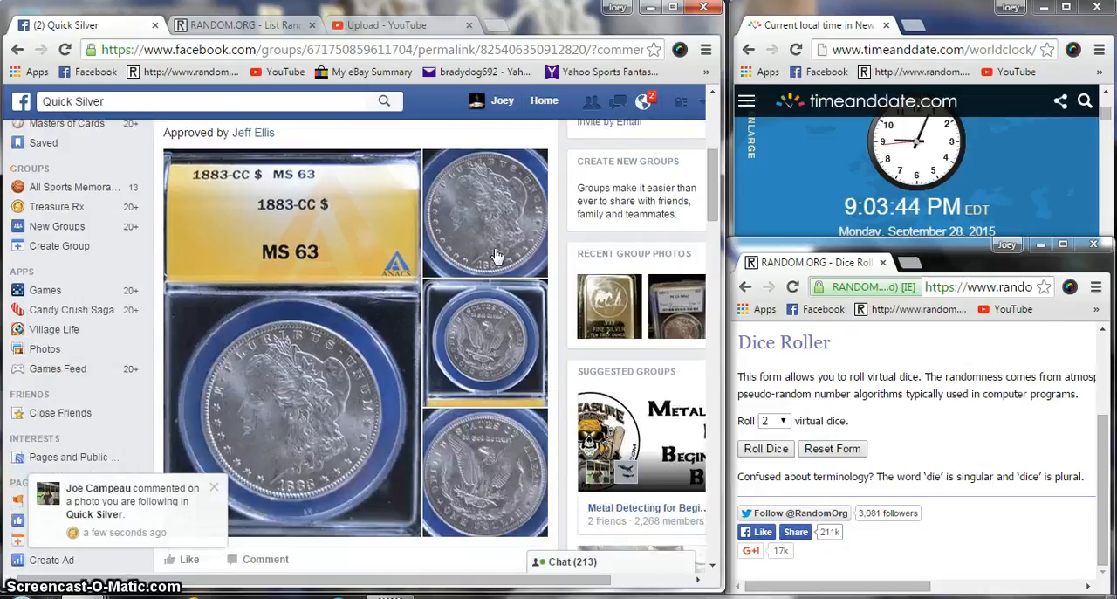
scroll("down", 3)
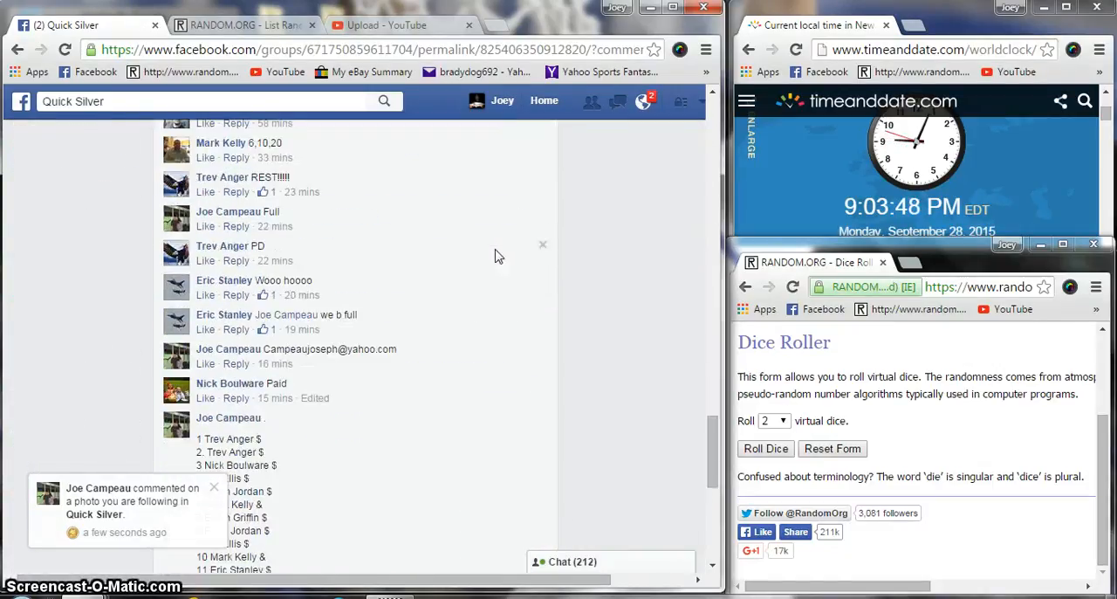
scroll("down", 3)
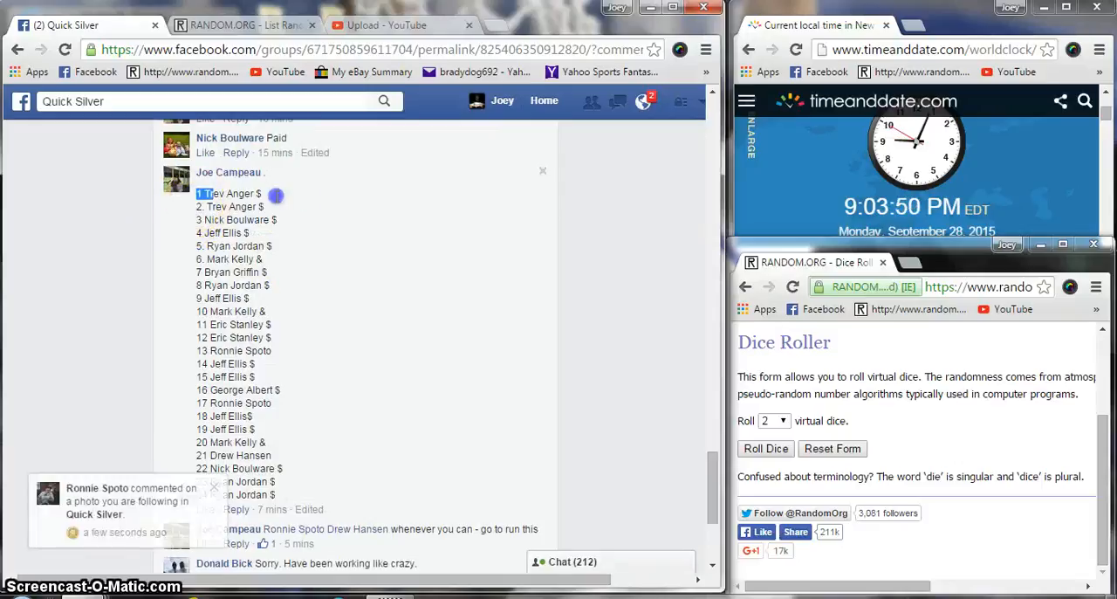
left_click_drag(197, 192, 370, 495)
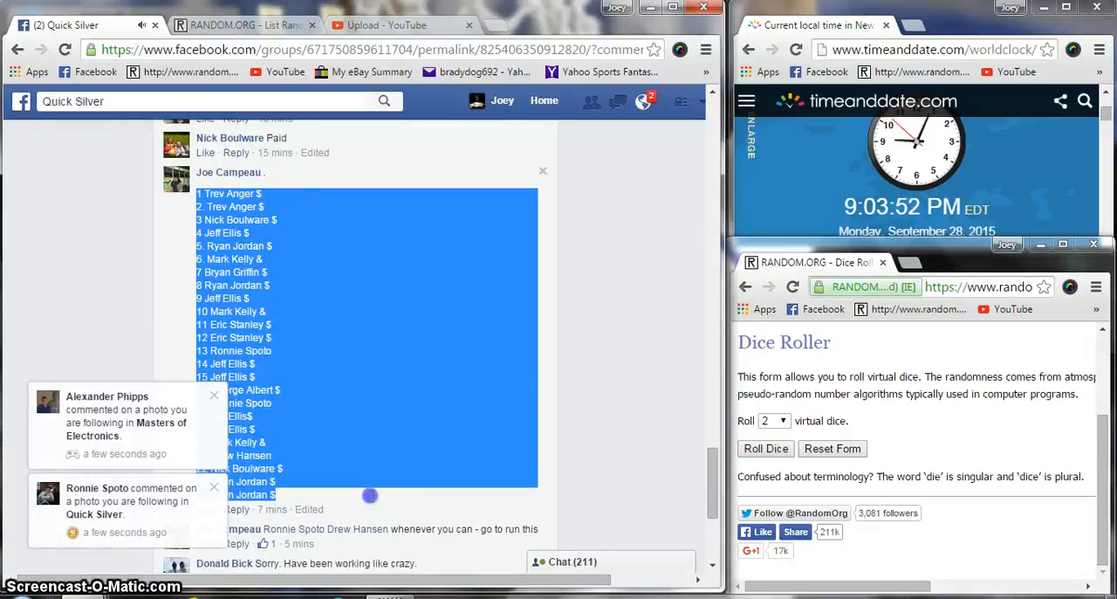
right_click(370, 495)
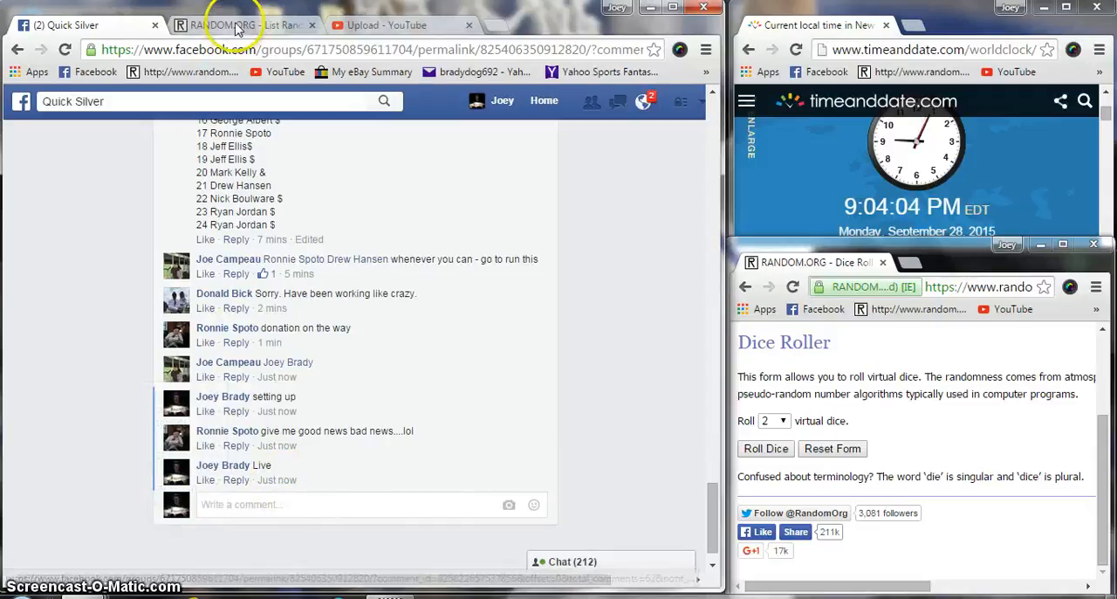
- Roll two dice in RANDOM.ORG's Dice Roller with the 24-spot list in the List Randomizer
left_click(231, 24)
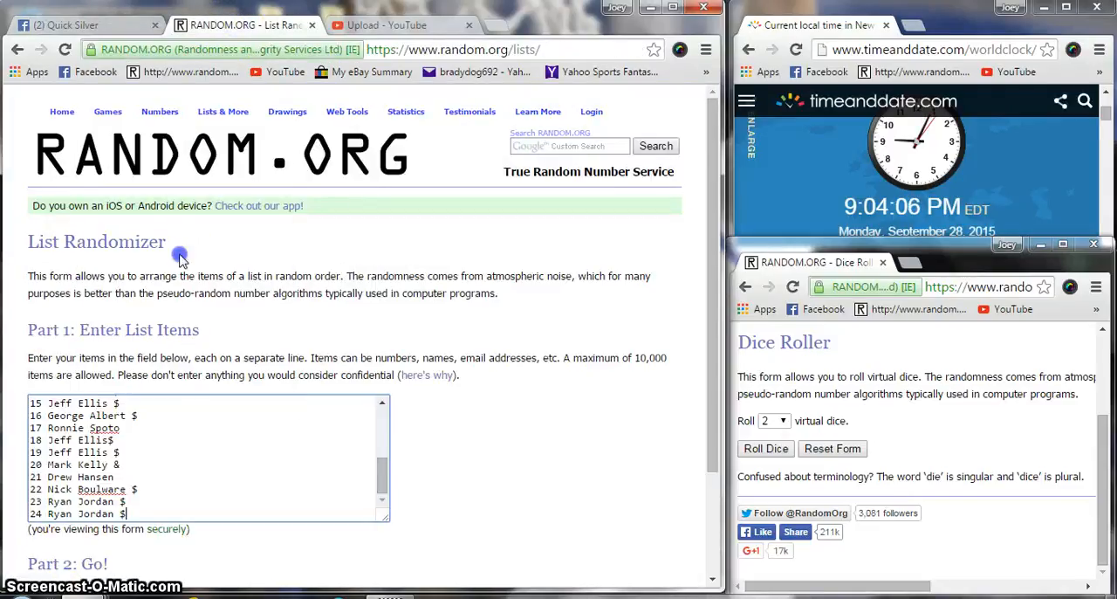
left_click(766, 448)
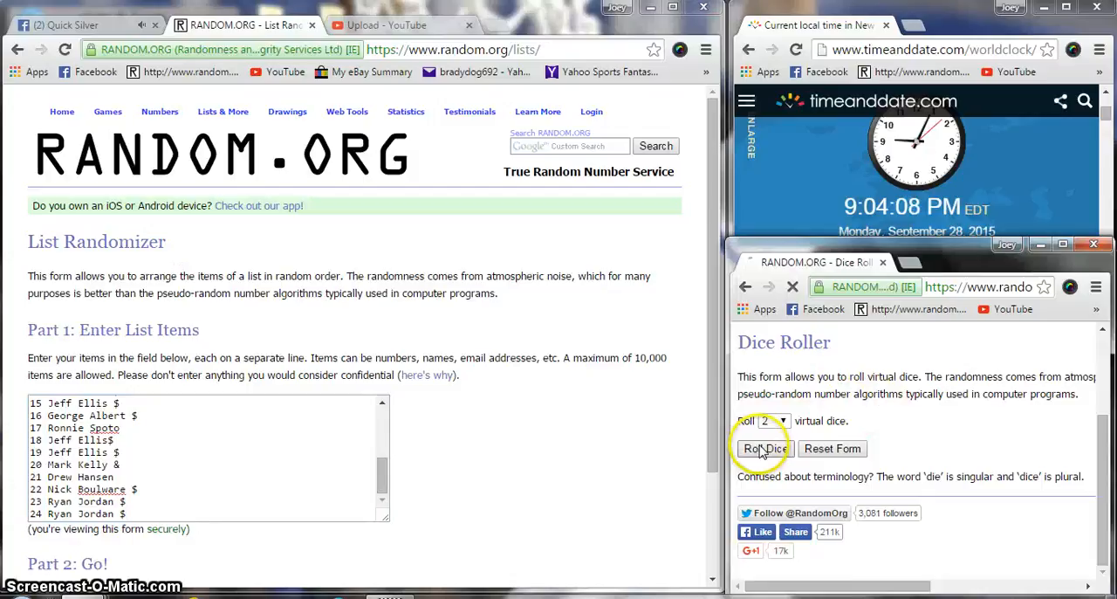
left_click(764, 449)
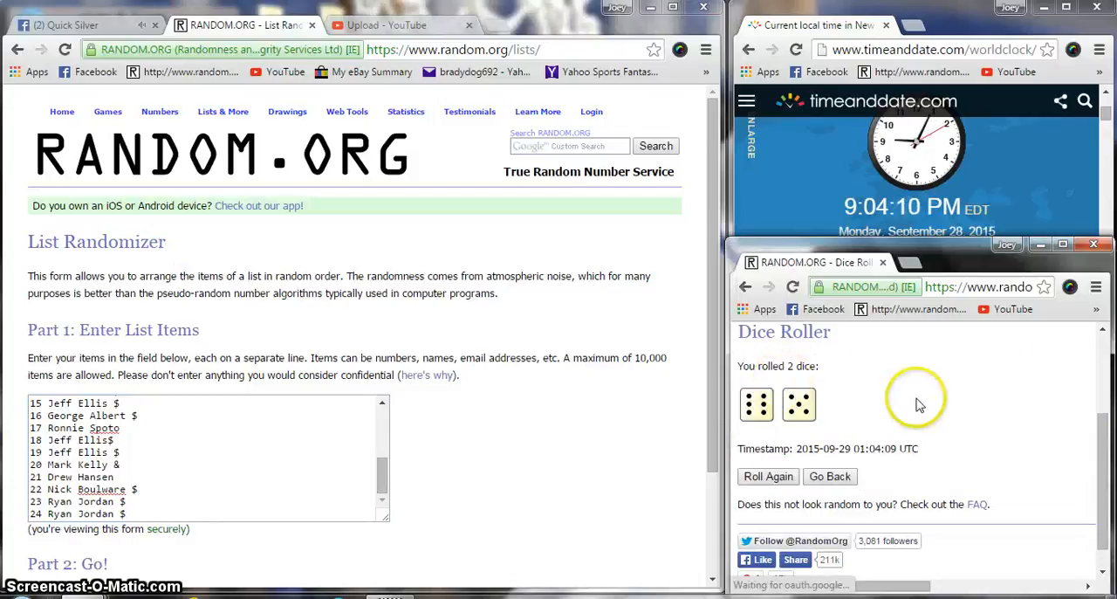
mouse_move(879, 444)
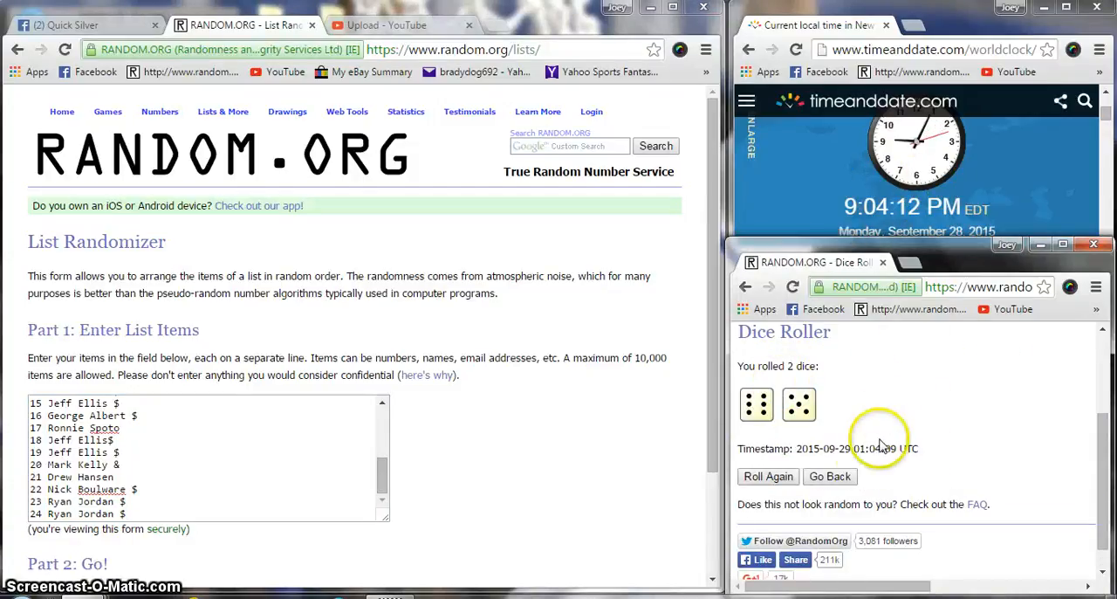
scroll("down", 3)
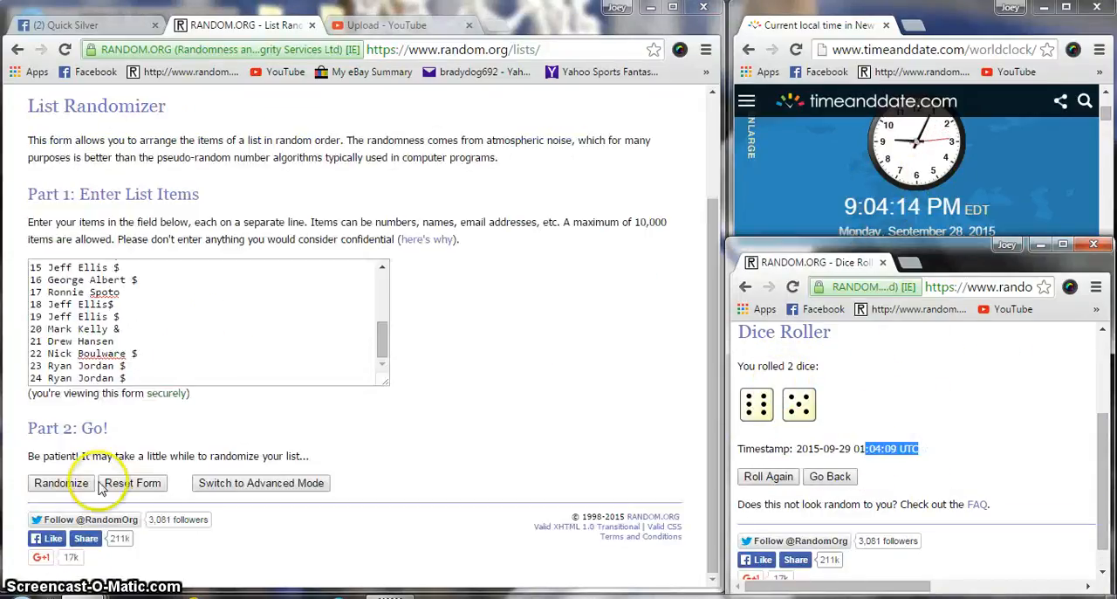
- Randomize the 24-spot list, then reshuffle with Again! up to the tenth randomization
left_click(59, 483)
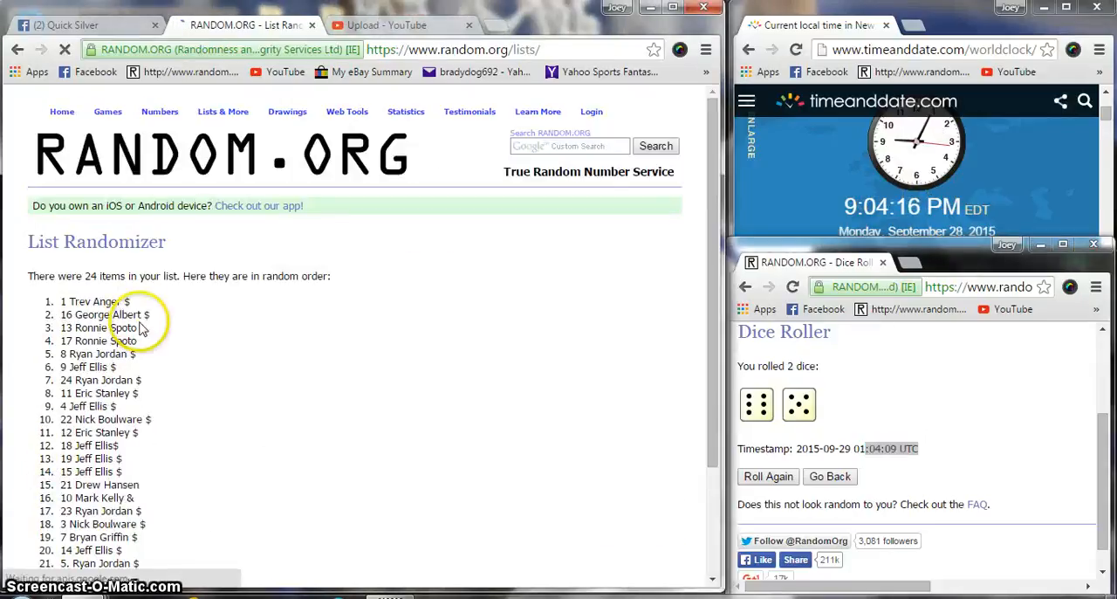
scroll("down", 3)
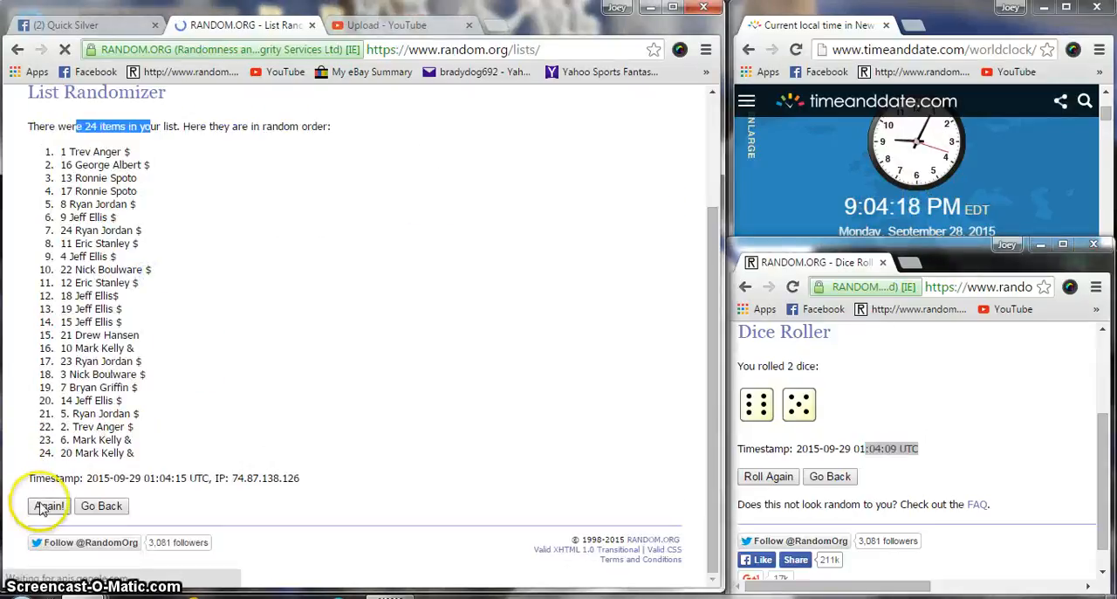
left_click(48, 505)
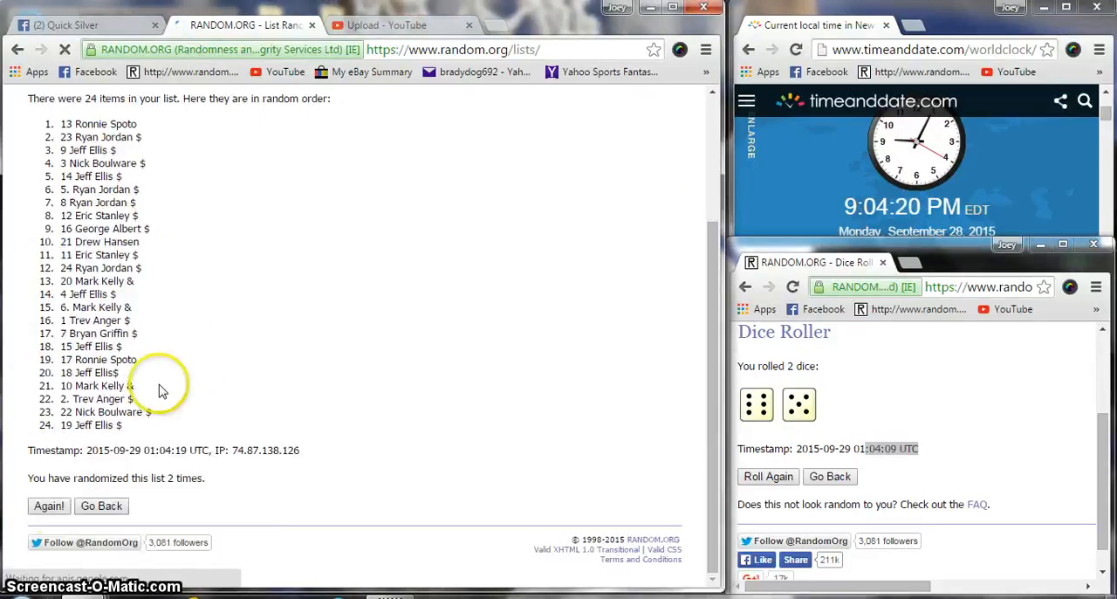
left_click(49, 505)
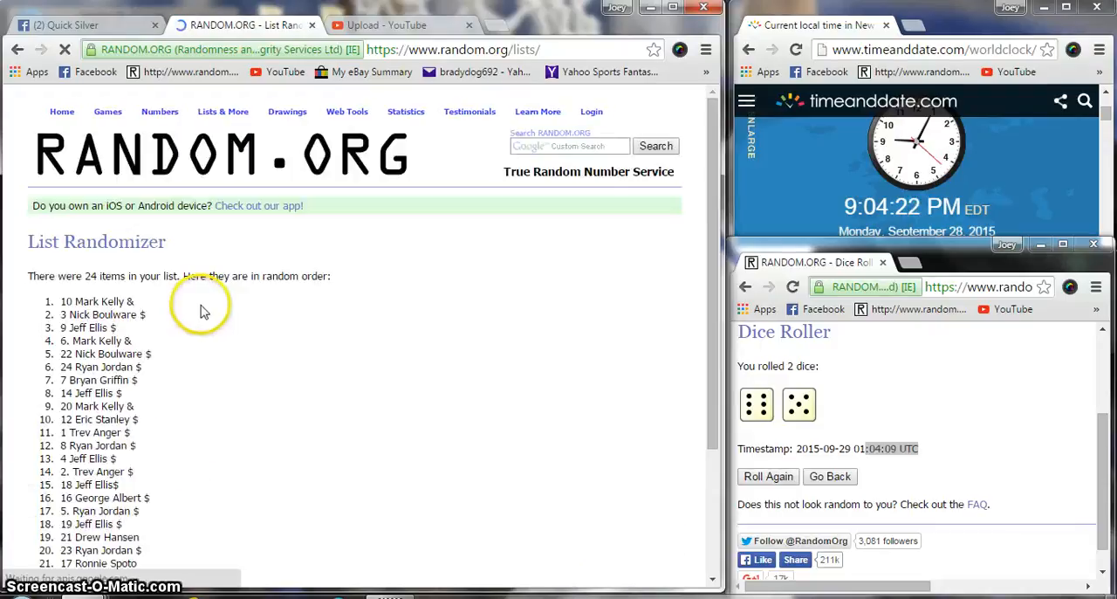
scroll("down", 3)
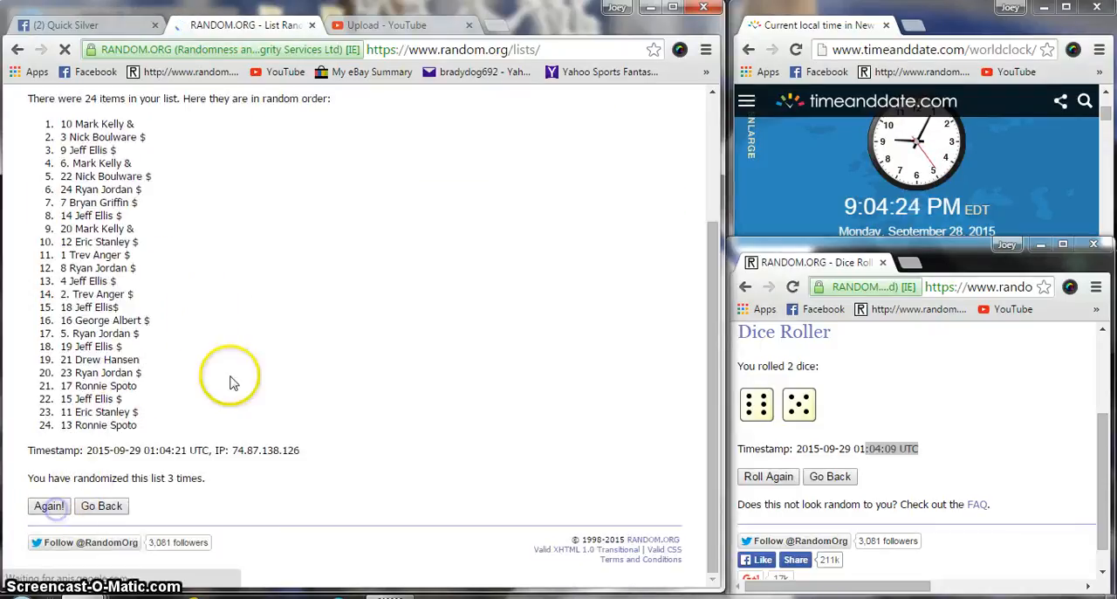
left_click(49, 506)
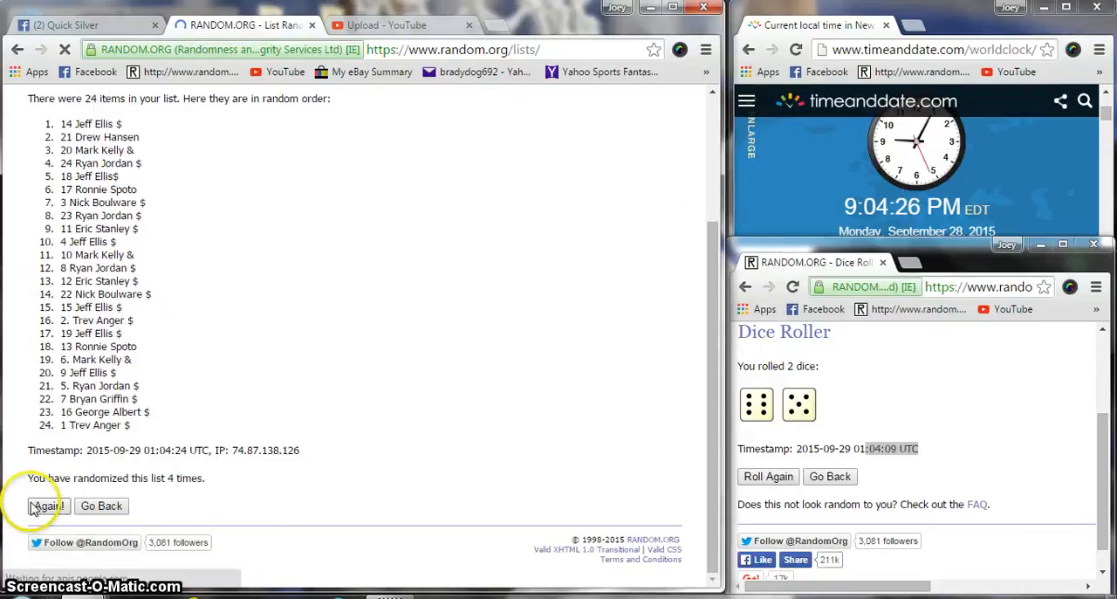
left_click(47, 506)
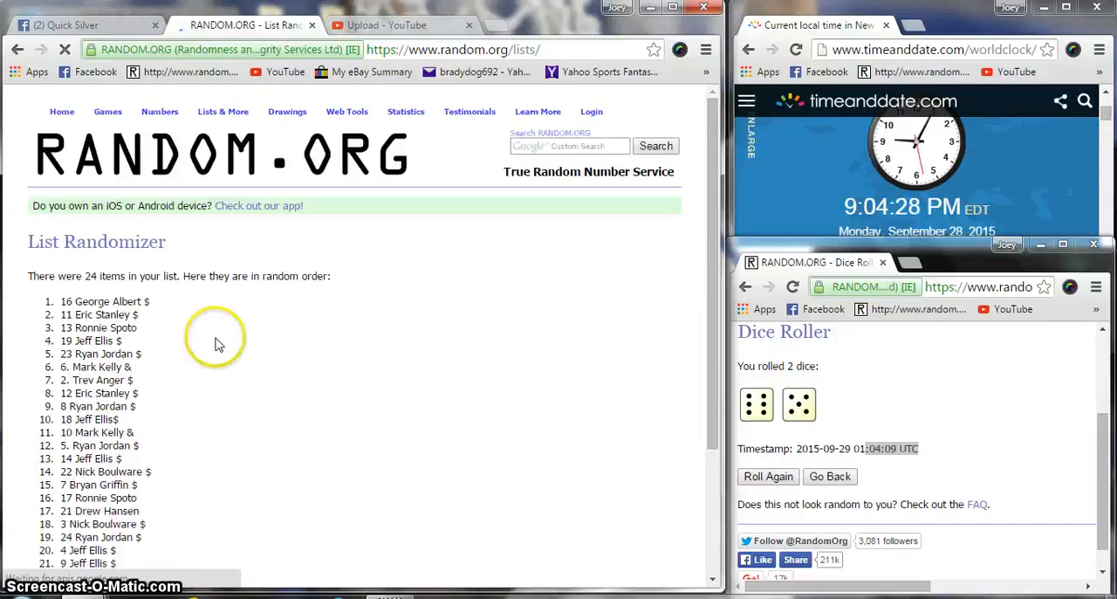
scroll("down", 3)
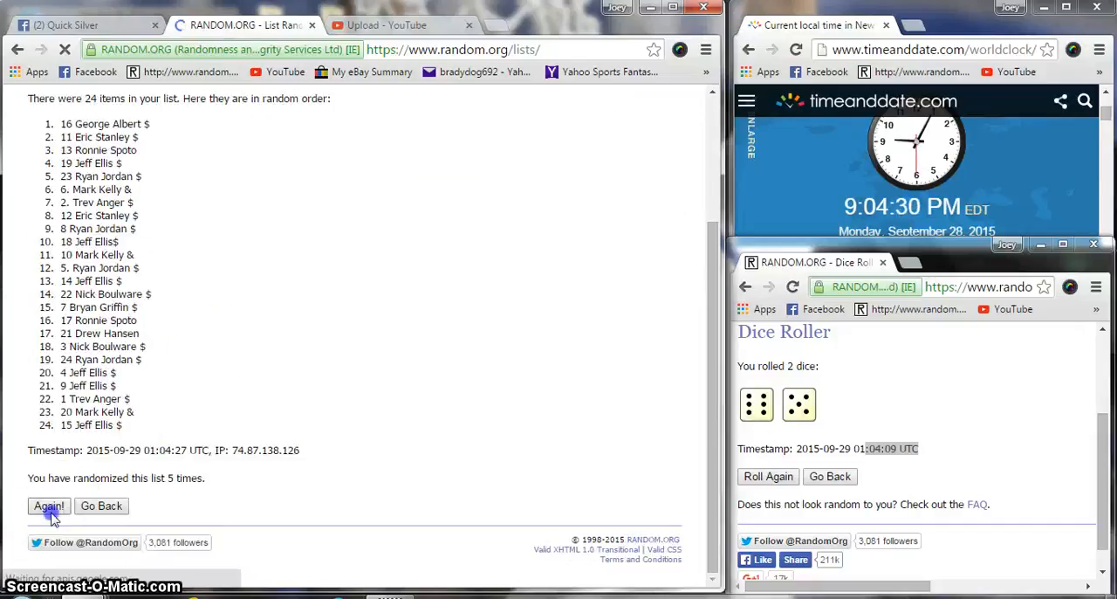
left_click(48, 507)
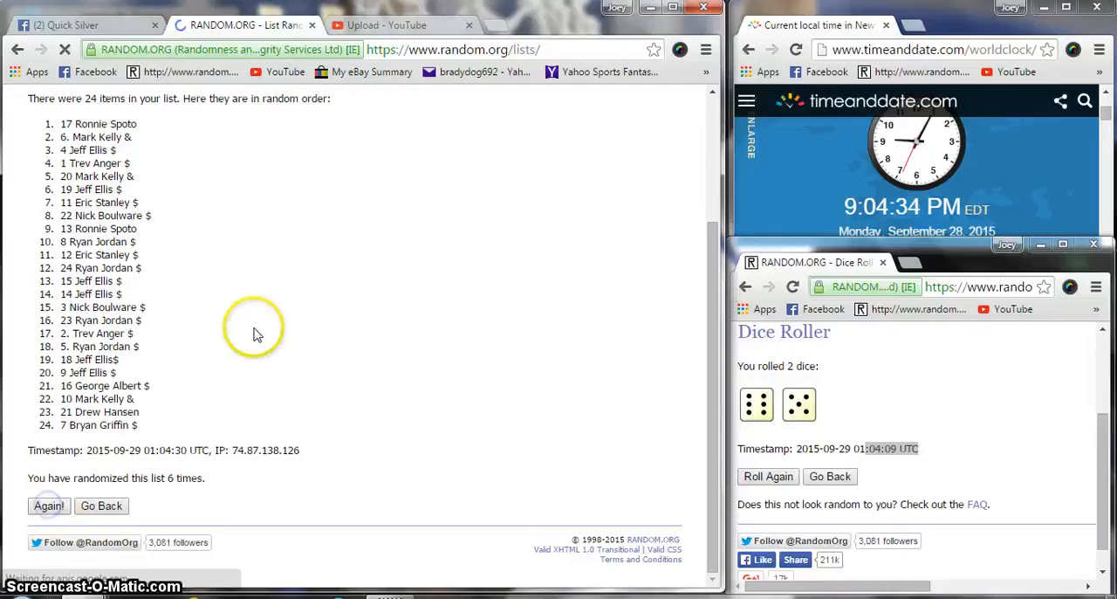
left_click(48, 506)
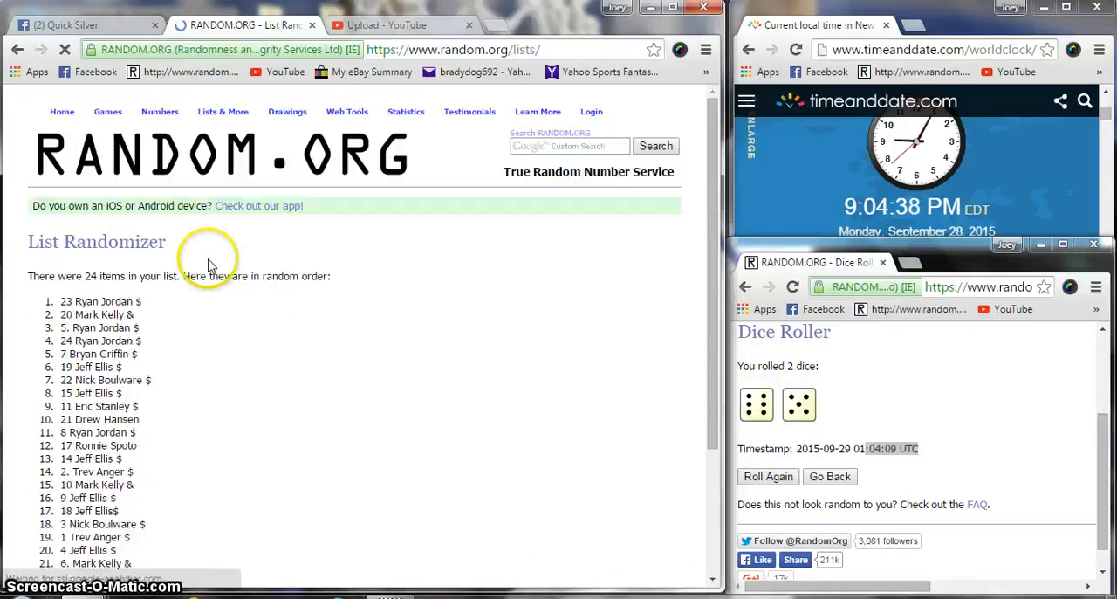
scroll("down", 3)
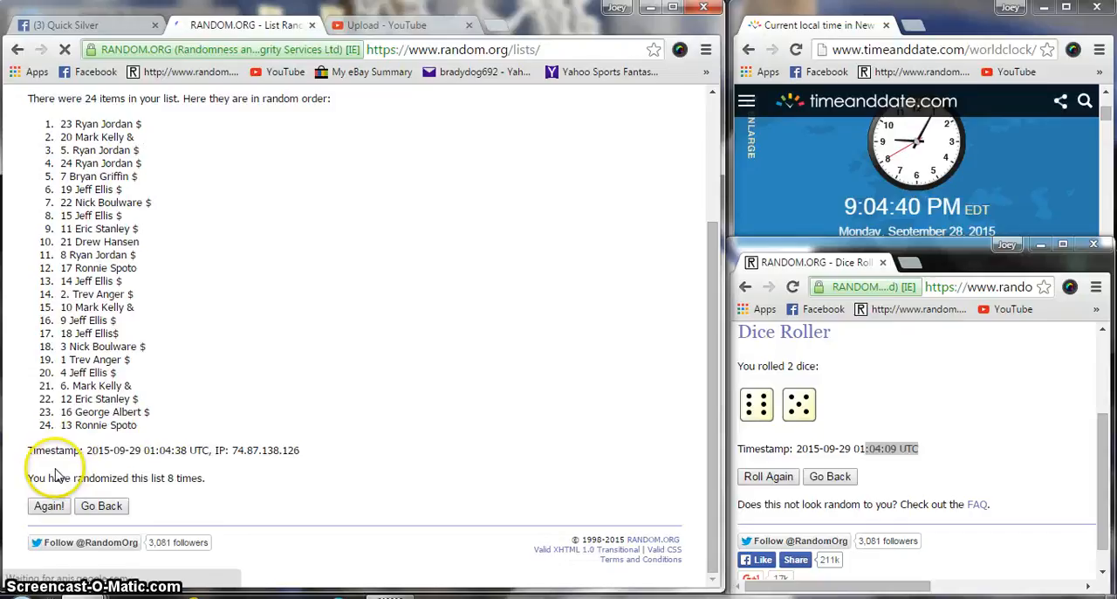
left_click(48, 505)
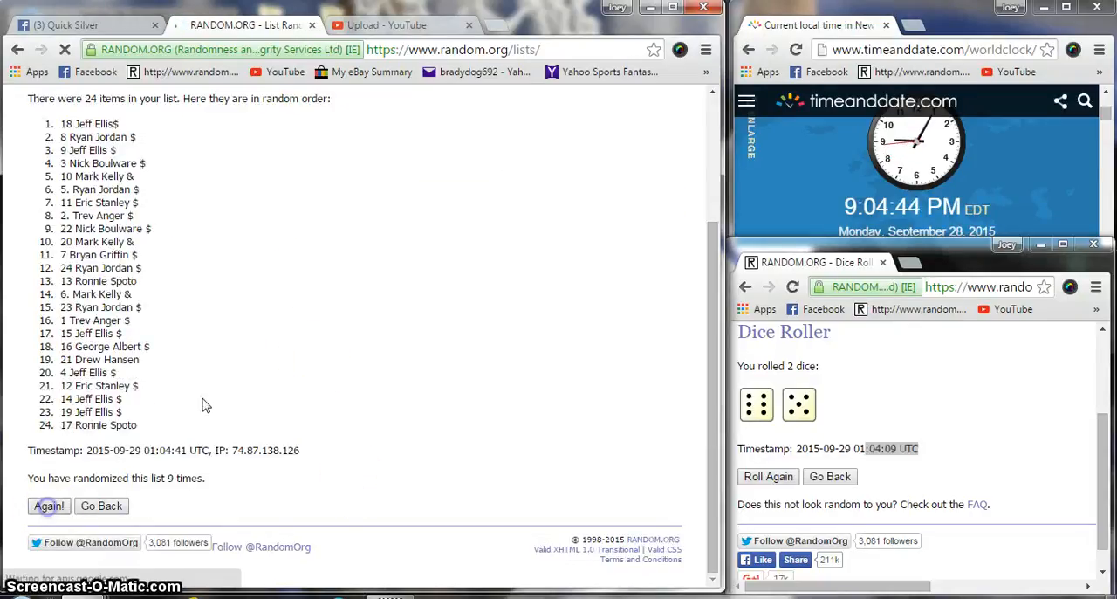
mouse_move(306, 282)
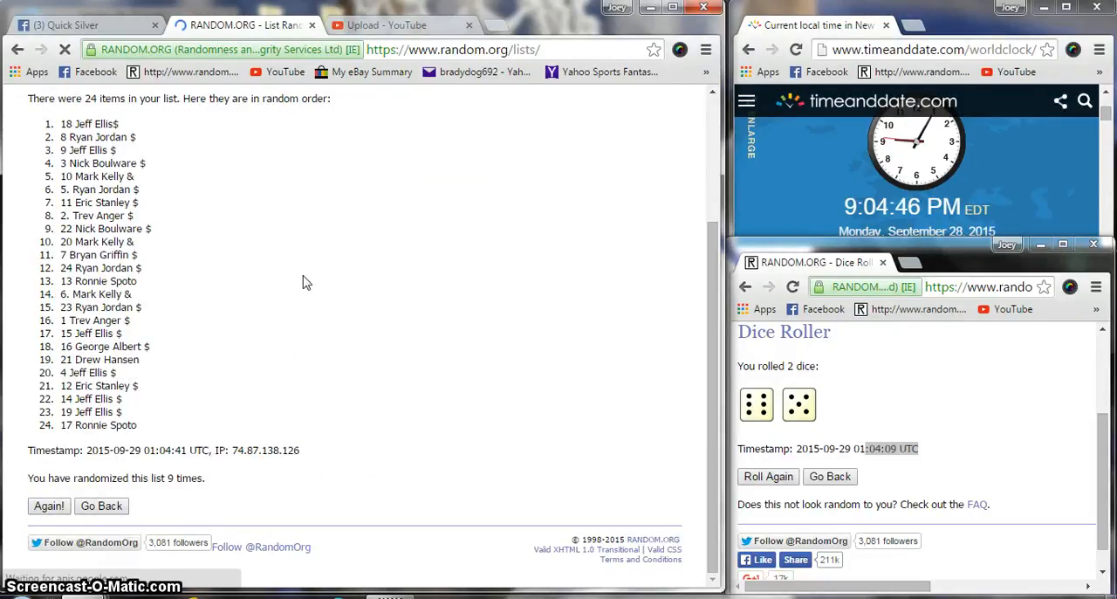
left_click(49, 505)
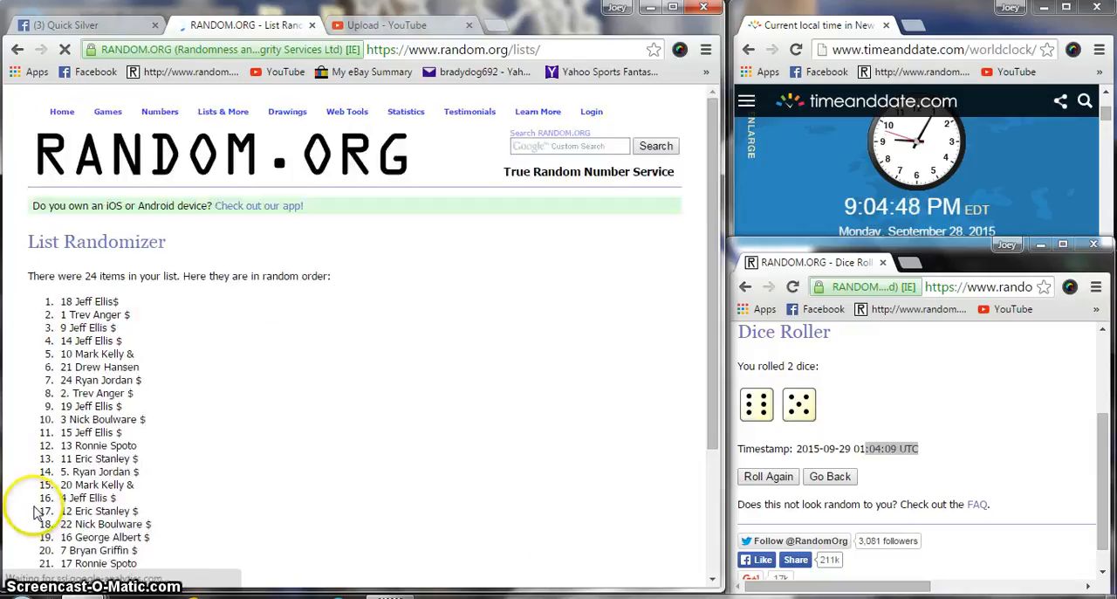
mouse_move(148, 307)
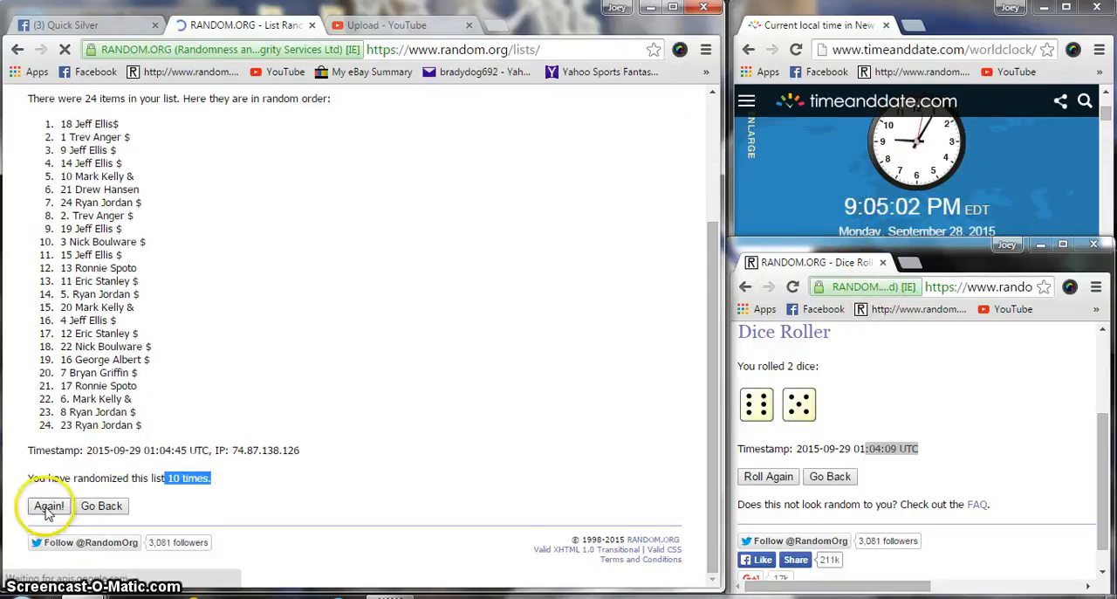
- Run the eleventh shuffle with spot 23 on top, then comment 'Done' on Facebook
left_click(48, 506)
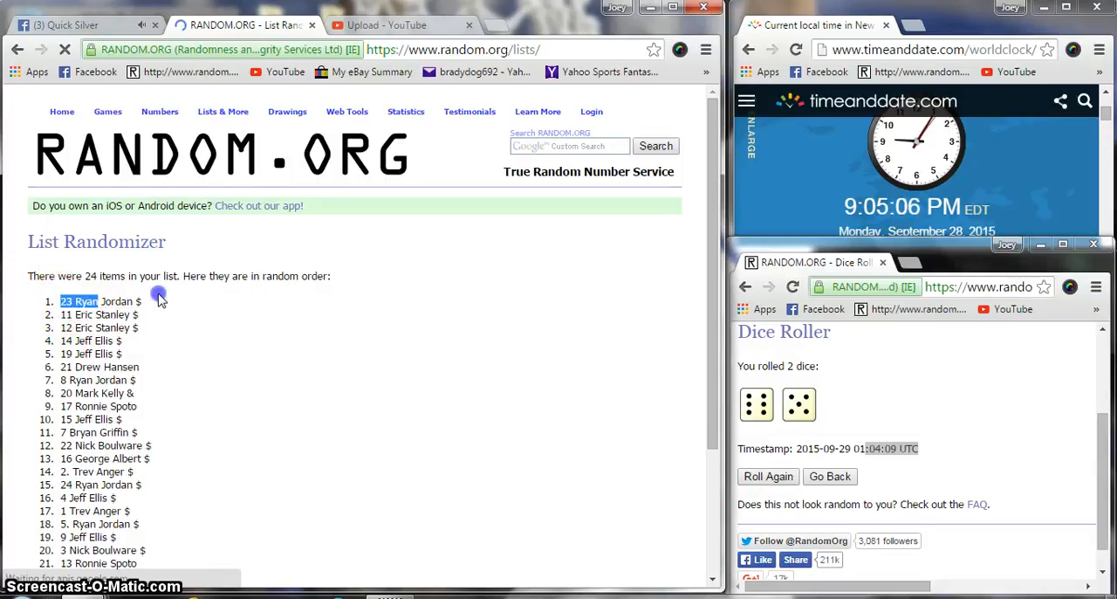
scroll("down", 3)
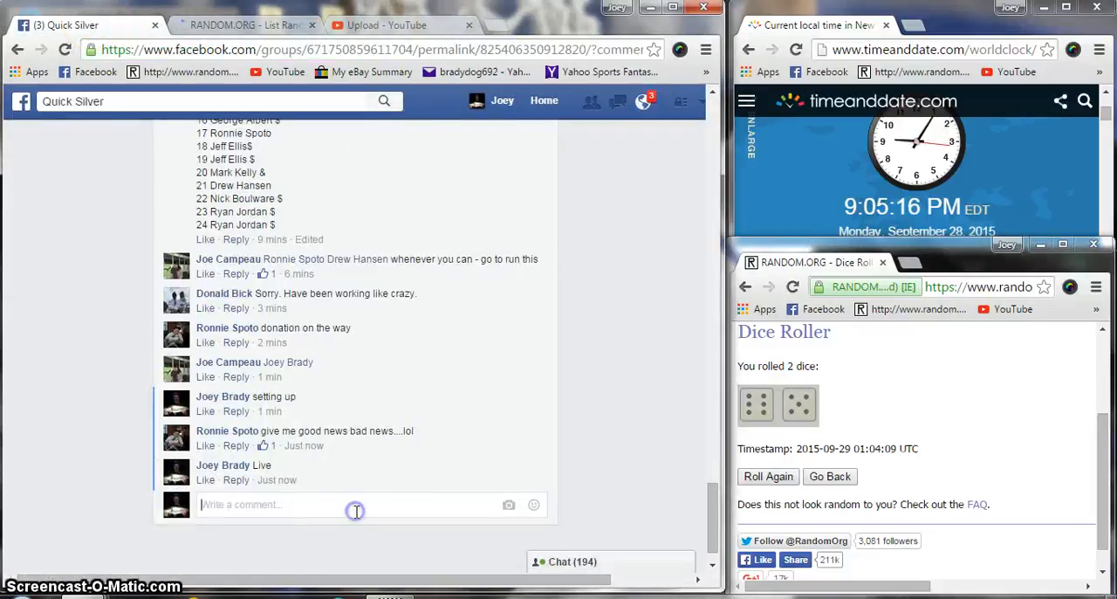
type("Done")
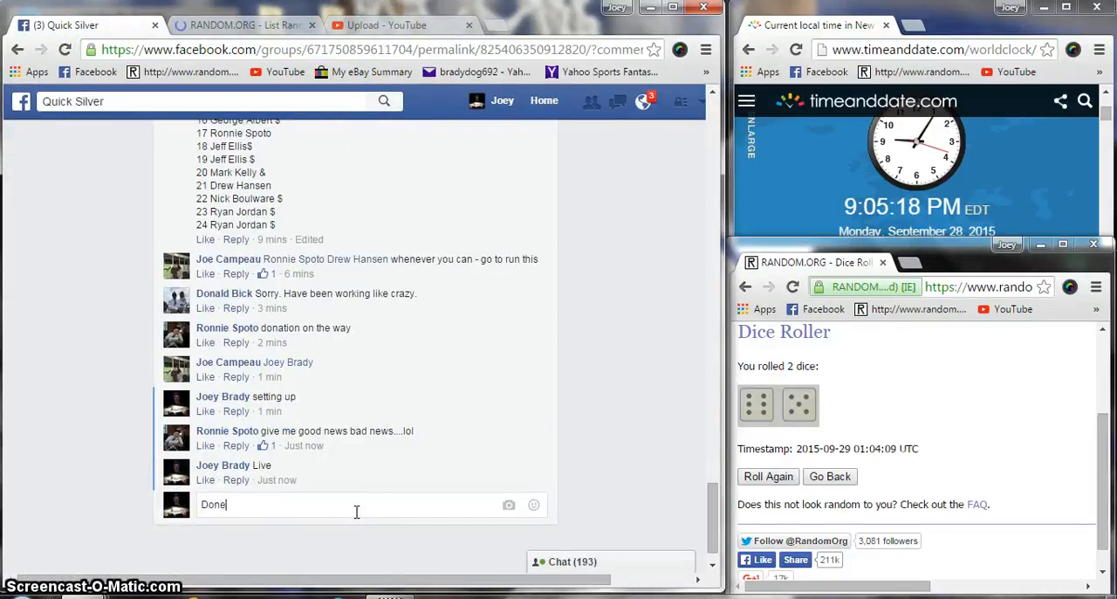